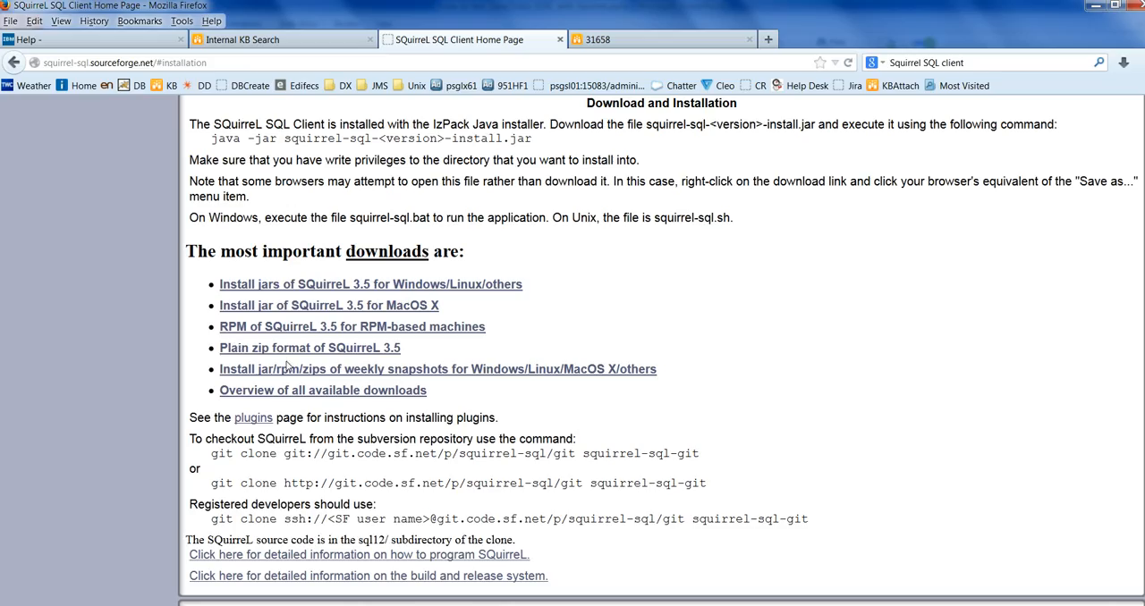
pyautogui.moveTo(263, 297)
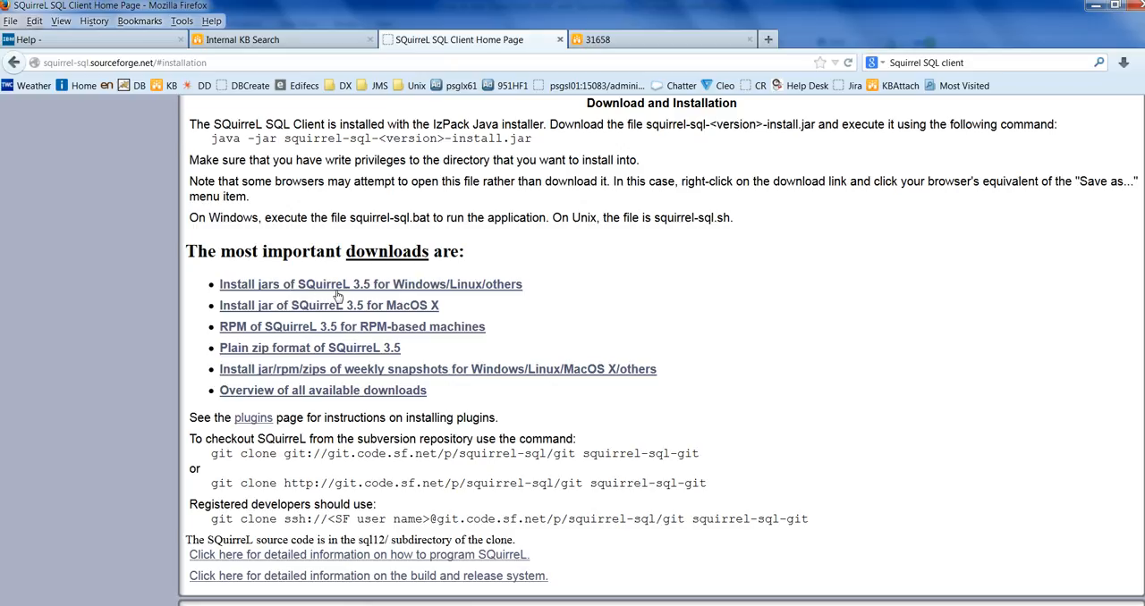
pyautogui.moveTo(347, 301)
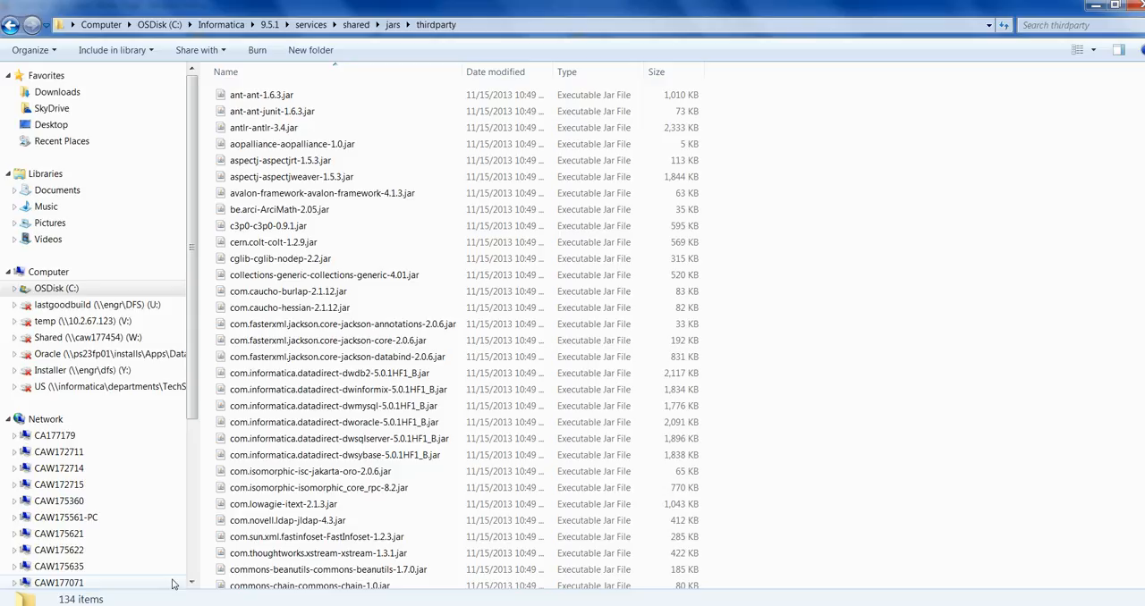
# - Copy the Informatica DataDirect dwdb2 jar into the squirrel-sql-3.4.0 lib folder
pyautogui.click(358, 372)
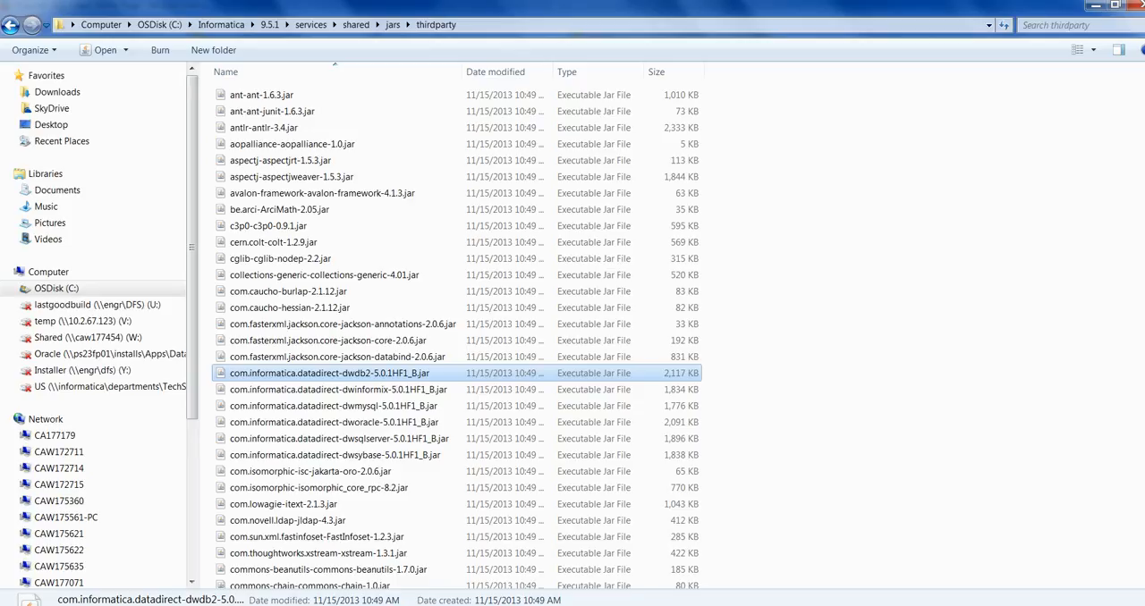
pyautogui.moveTo(301, 379)
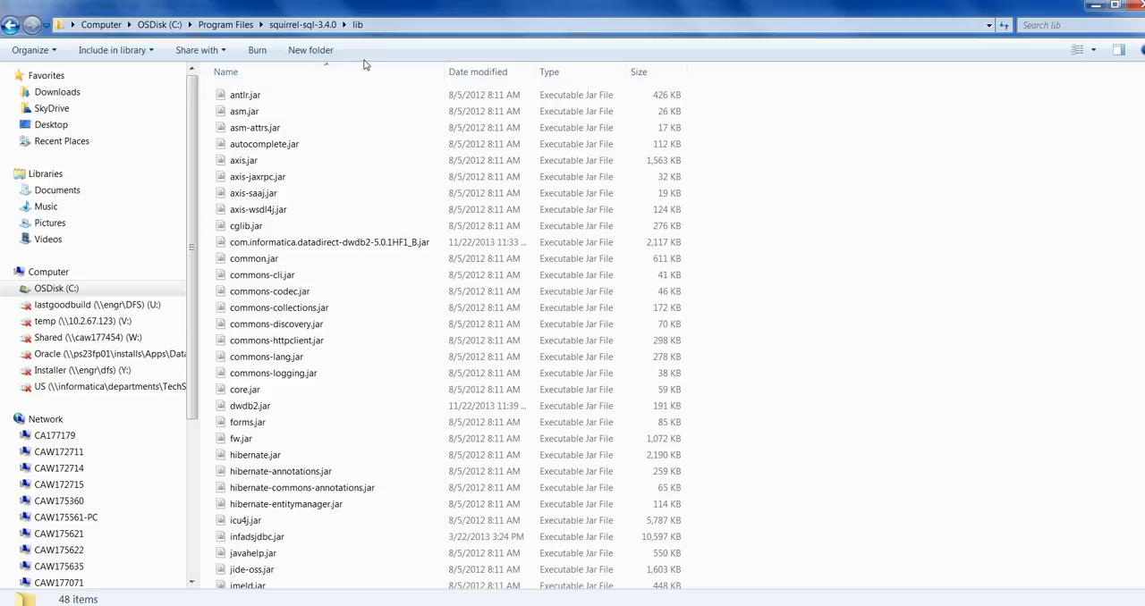
pyautogui.click(329, 241)
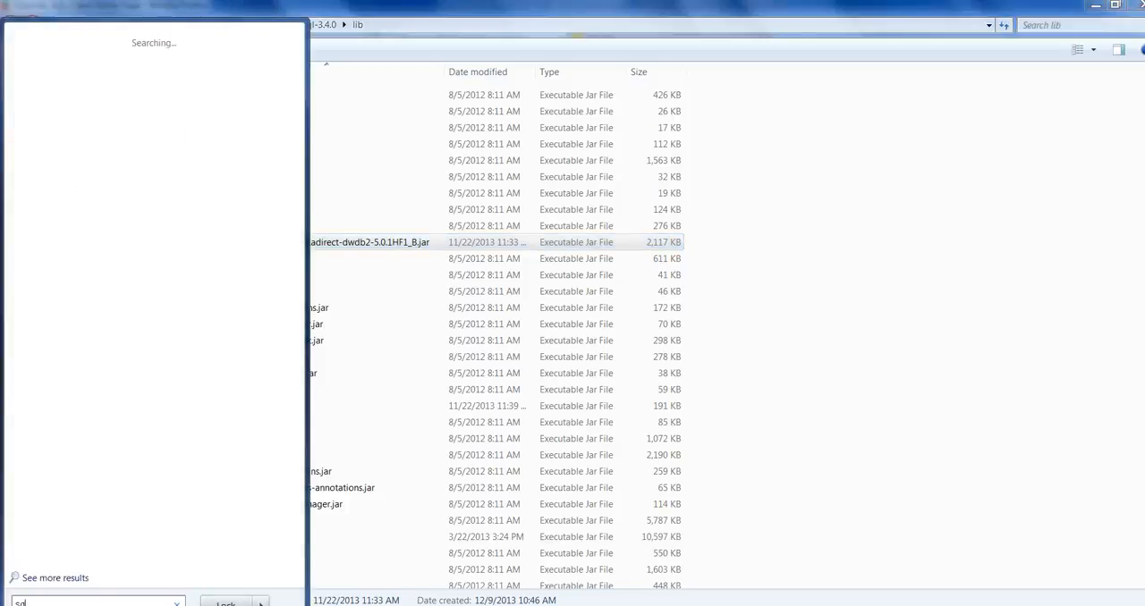
# - Launch SQuirreL SQL Client 3.4.0 from the Start menu search
pyautogui.write('oul')
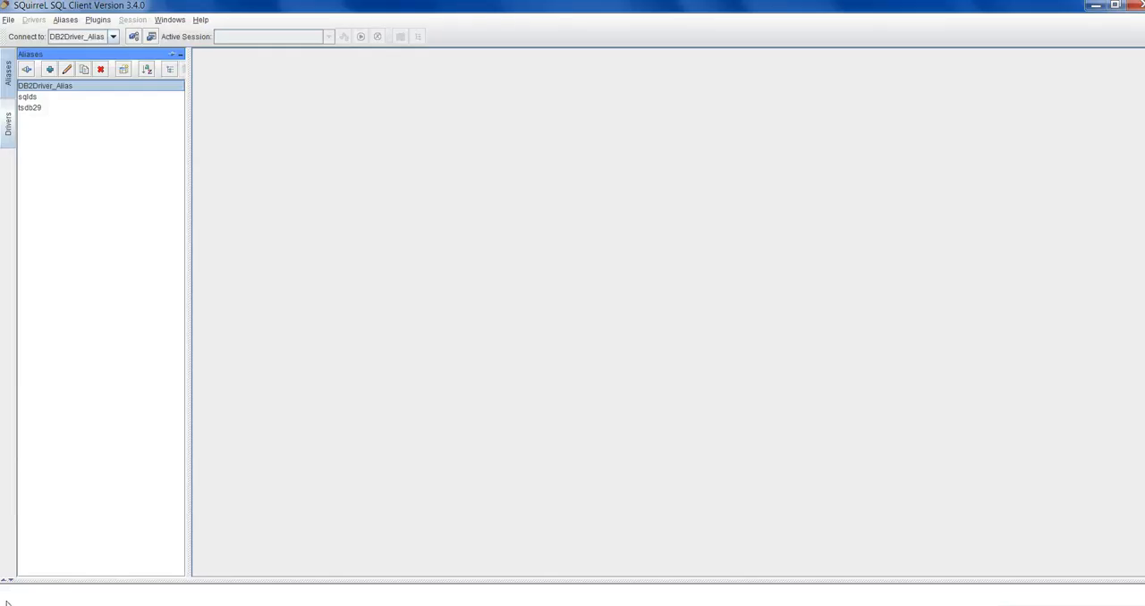
# - Begin a new driver definition and choose the Informatica dwdb2 jar in its Java class path
pyautogui.click(8, 122)
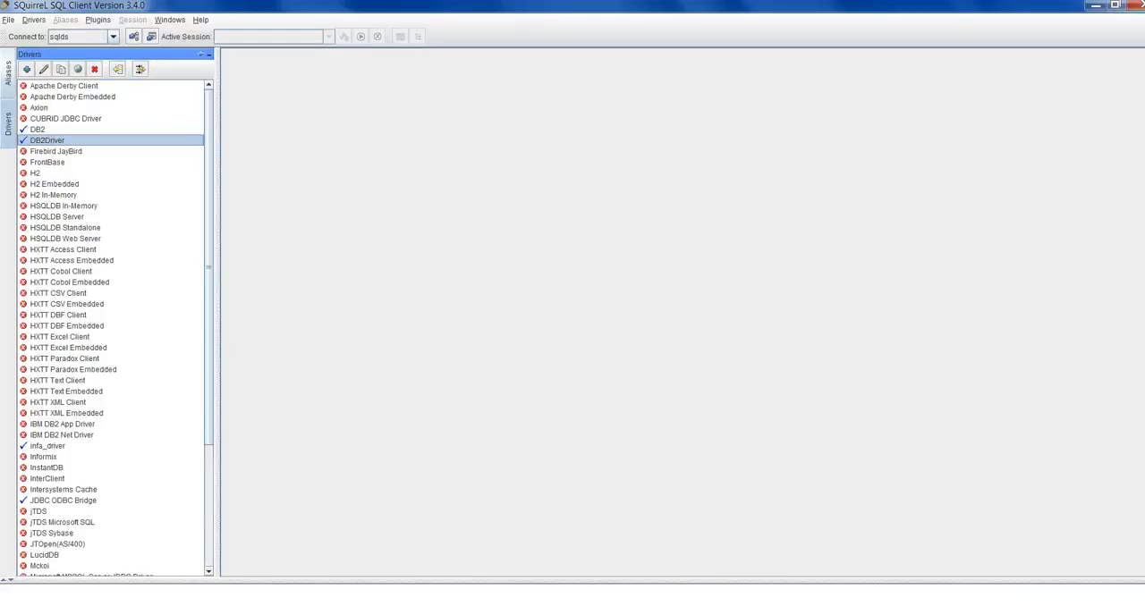
pyautogui.click(7, 118)
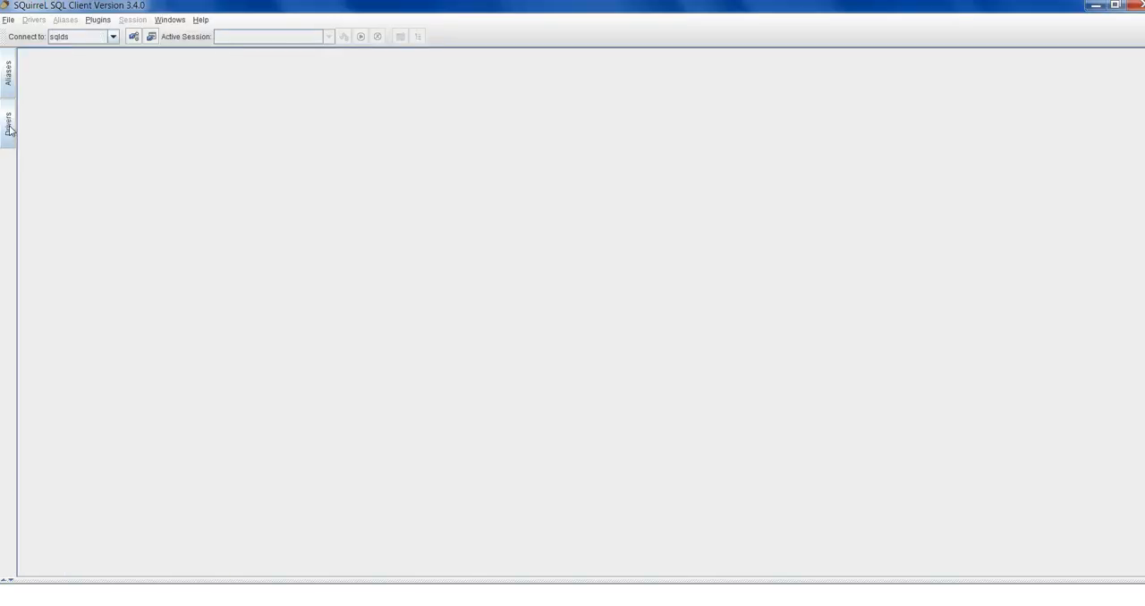
pyautogui.click(8, 121)
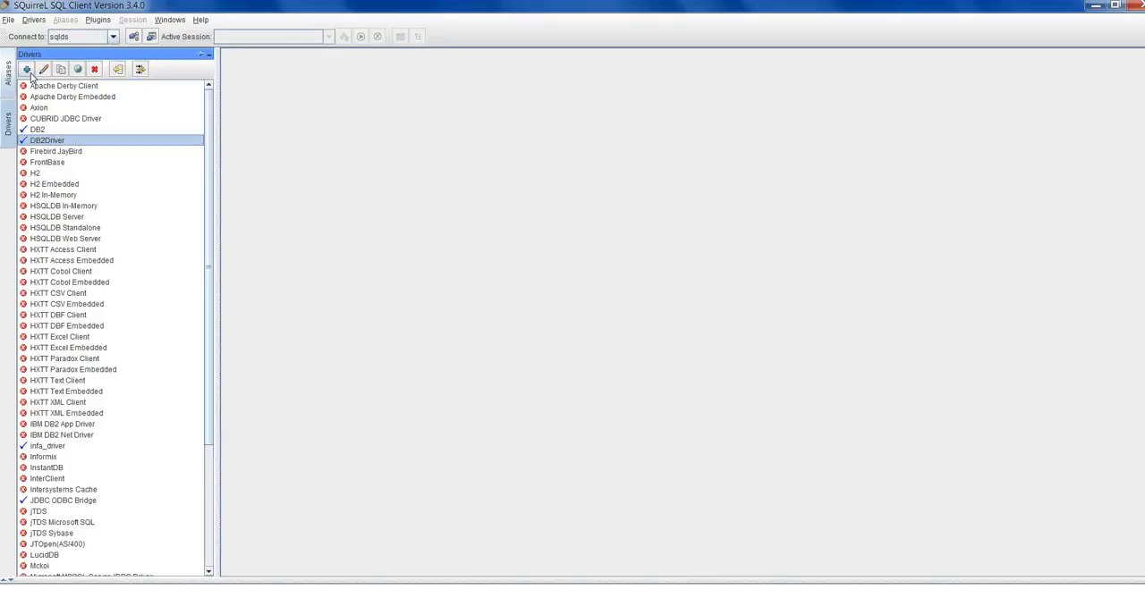
pyautogui.click(27, 68)
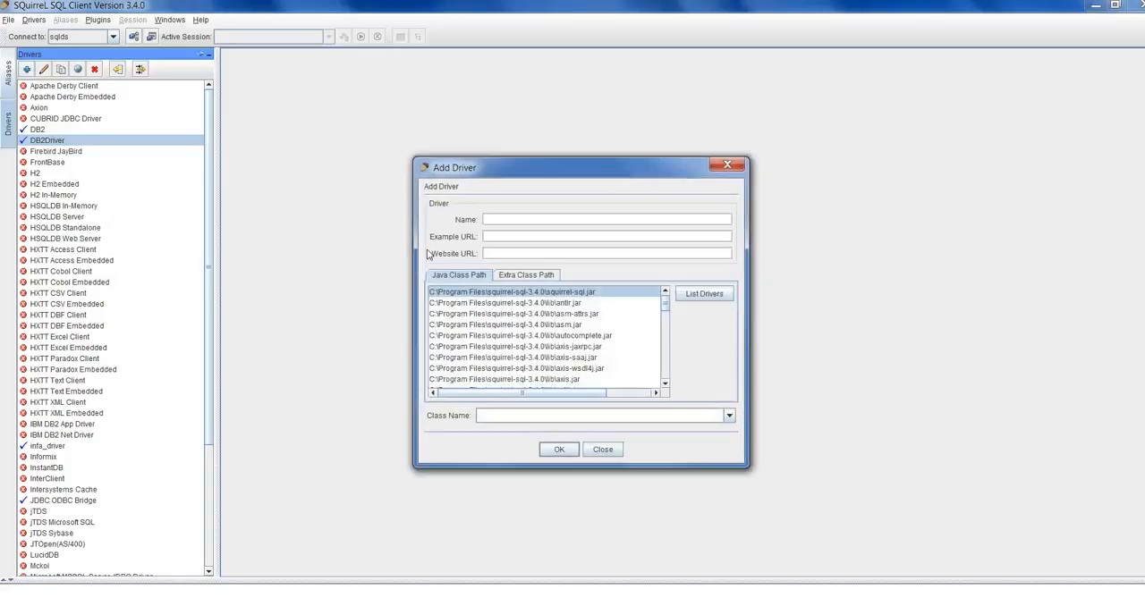
pyautogui.scroll(-3)
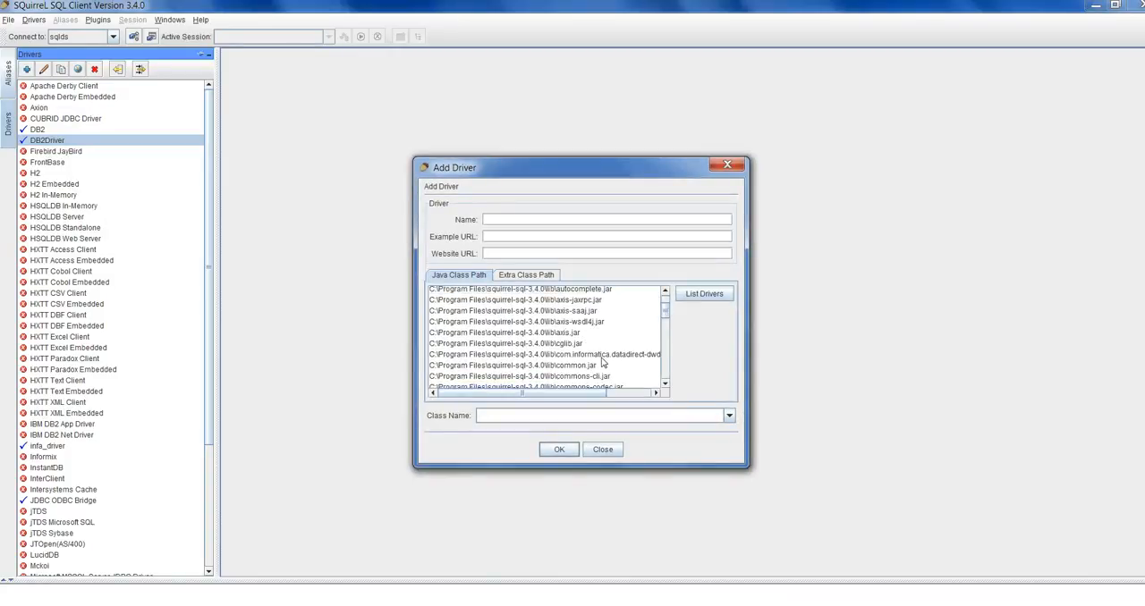
pyautogui.click(546, 354)
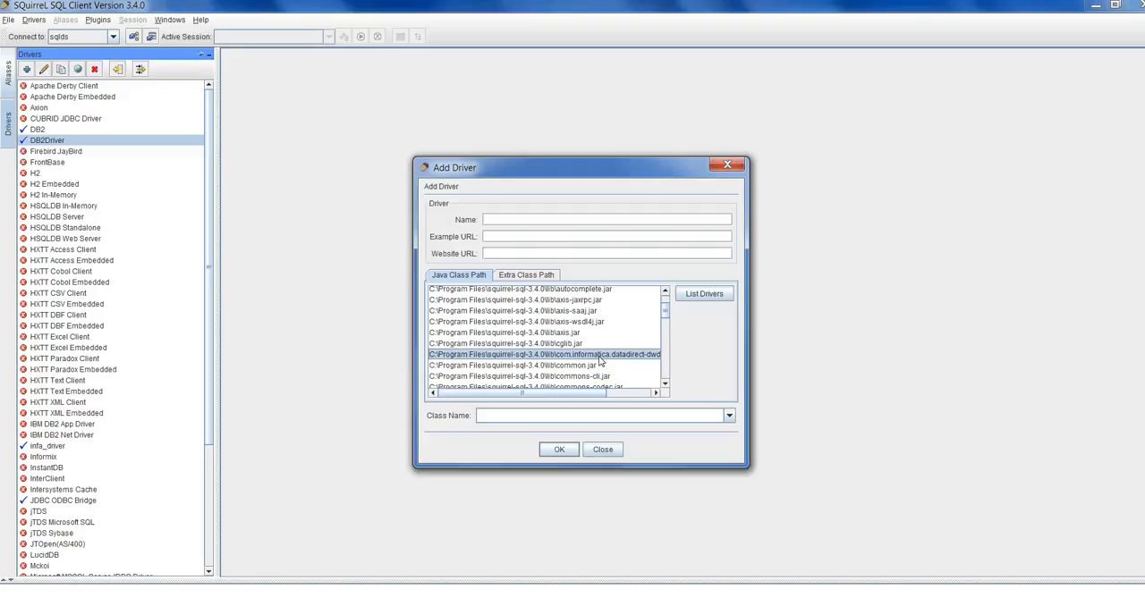
pyautogui.moveTo(433, 426)
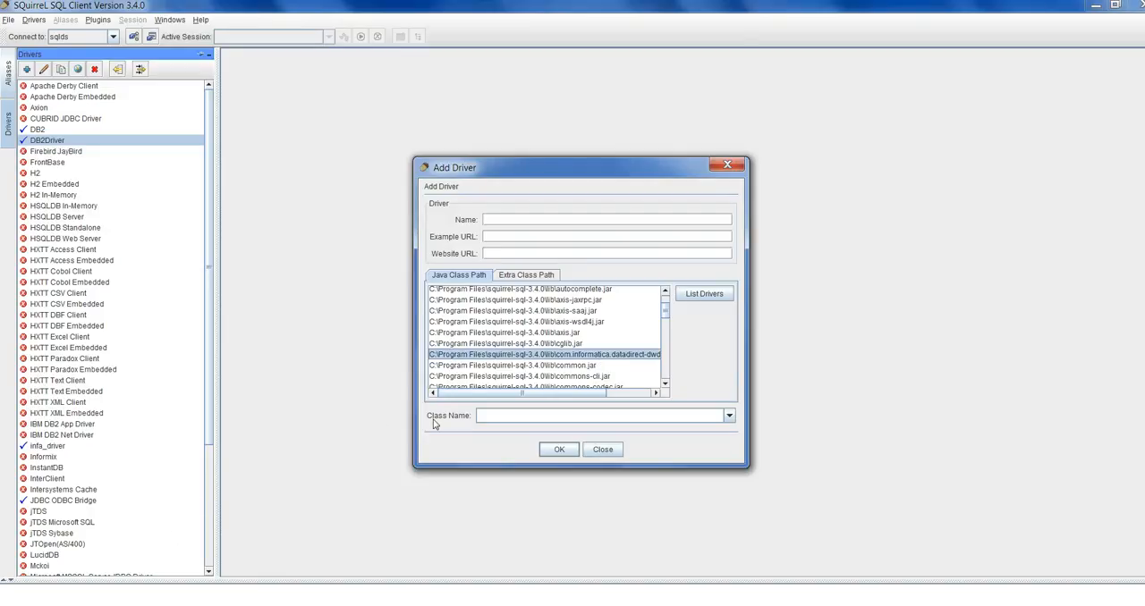
pyautogui.moveTo(465, 424)
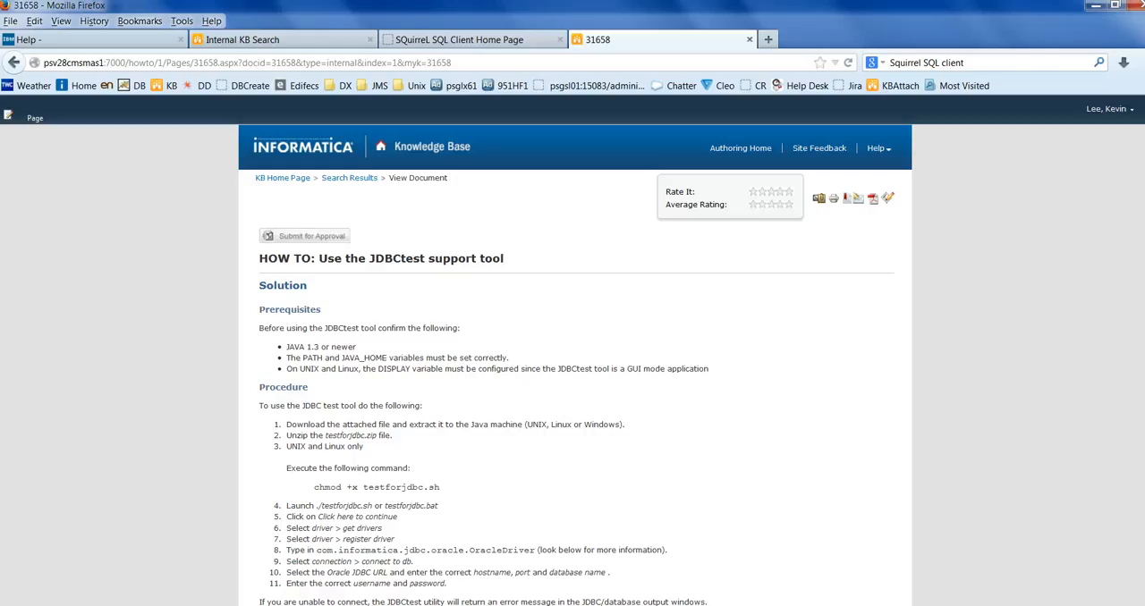
pyautogui.moveTo(89, 540)
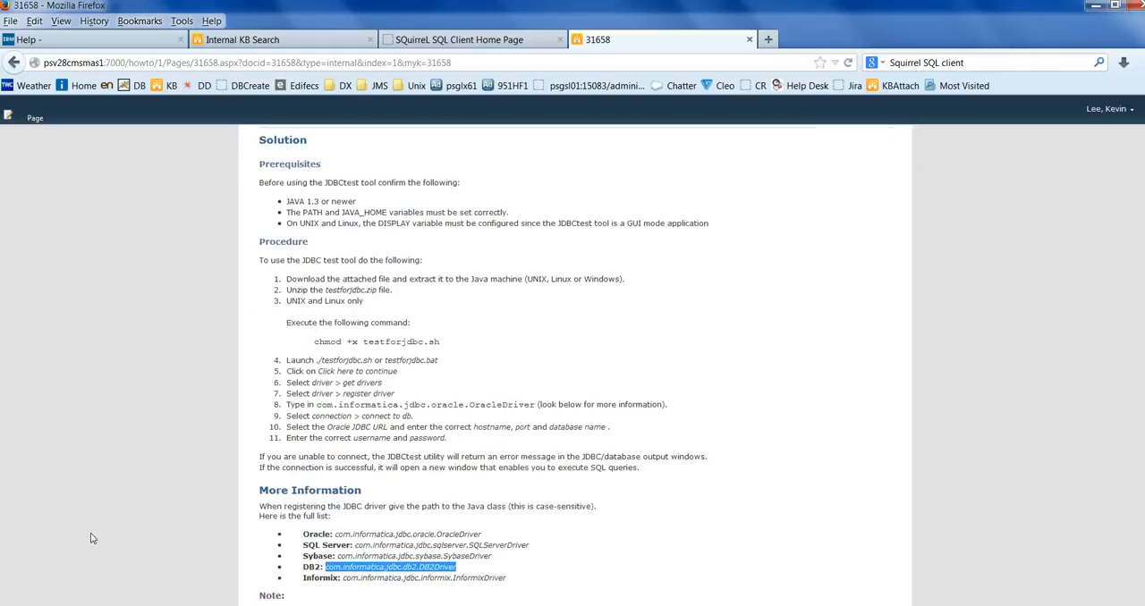
# - Copy com.informatica.jdbc.db2.DB2Driver from the KB article's More Information section
pyautogui.scroll(-3)
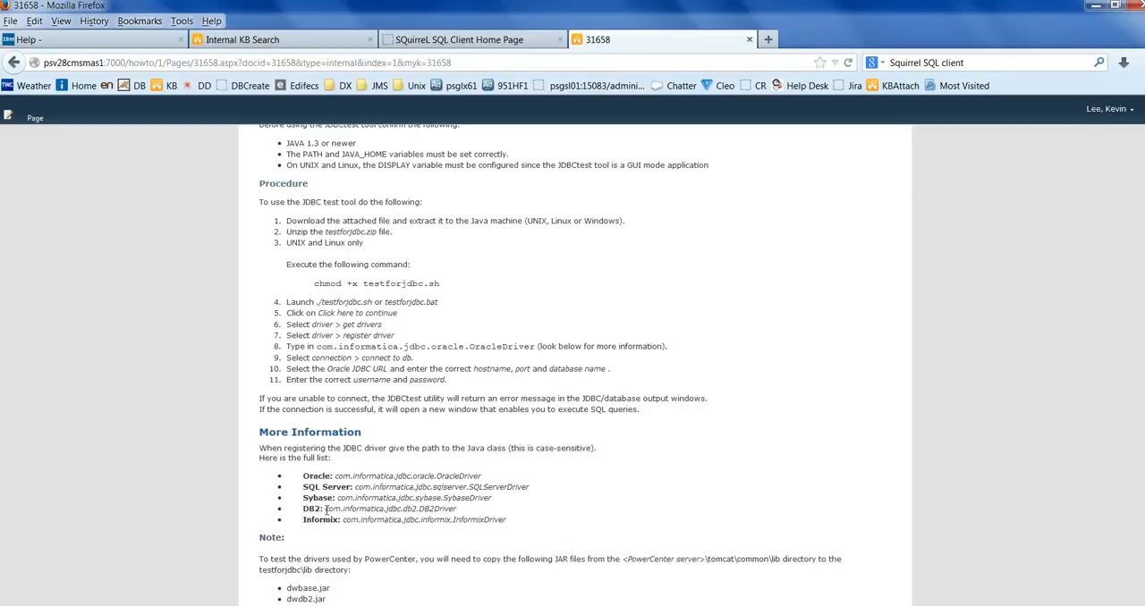
pyautogui.moveTo(324, 508); pyautogui.dragTo(456, 509)
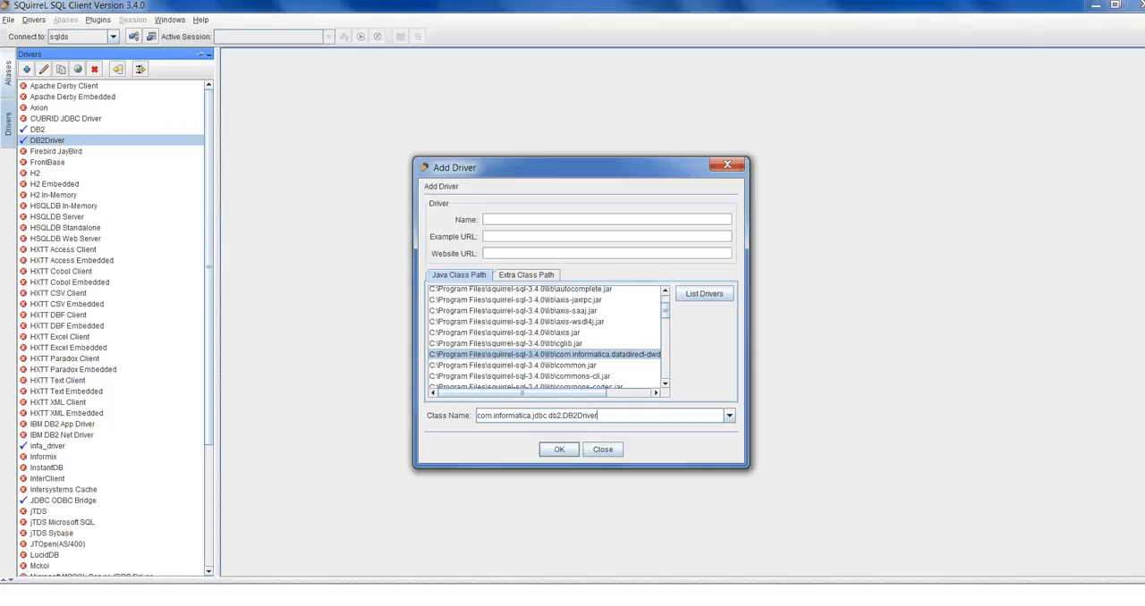
pyautogui.moveTo(517, 286)
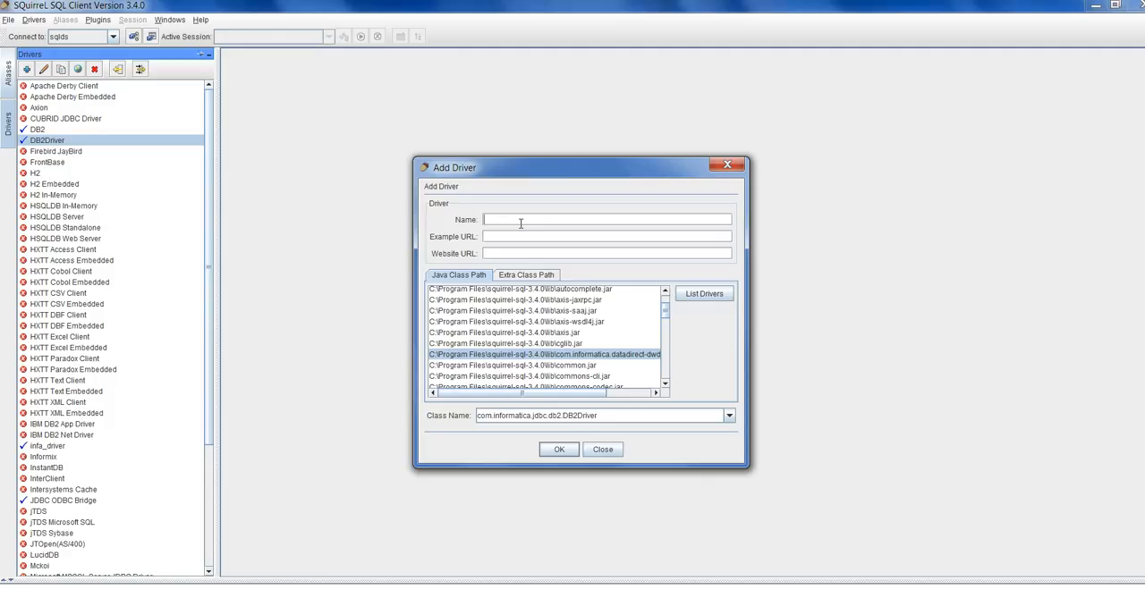
# - Name the driver DB2Driver with URL jdbc:informatica:db2://TSDB29:50000;databaseName=SUPPORT9 and confirm it
pyautogui.write('DB2Driver')
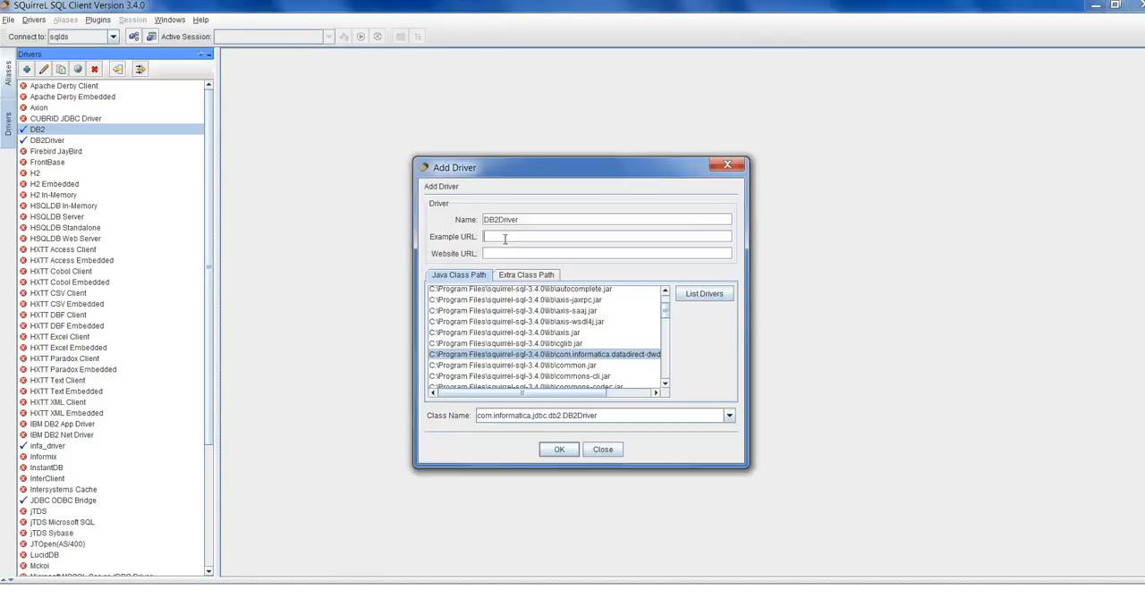
pyautogui.write('jdbc:informatica:db2://TSDB29:50000;databaseName=SUPPORT9')
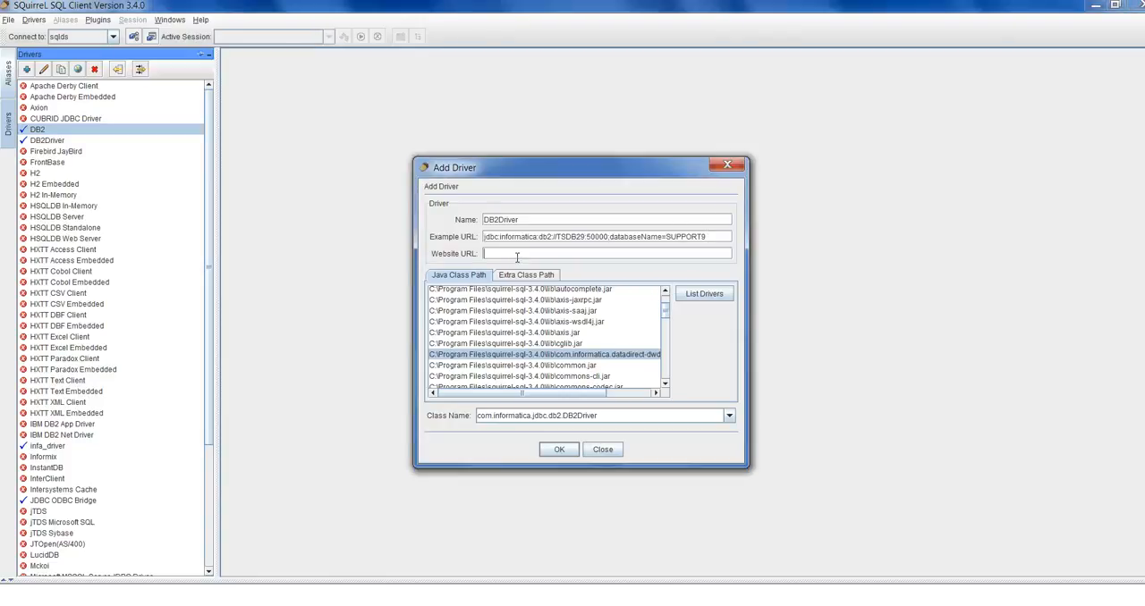
pyautogui.write('jdbc:informatica:db2://TSDB29:50000;databaseName=SUPPORT9')
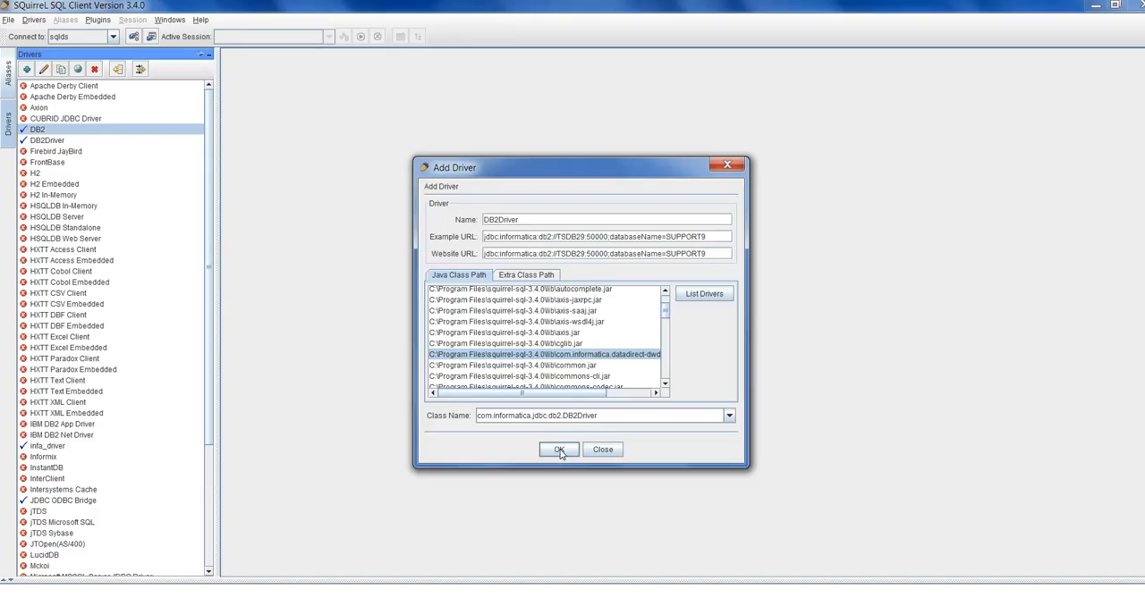
pyautogui.click(558, 449)
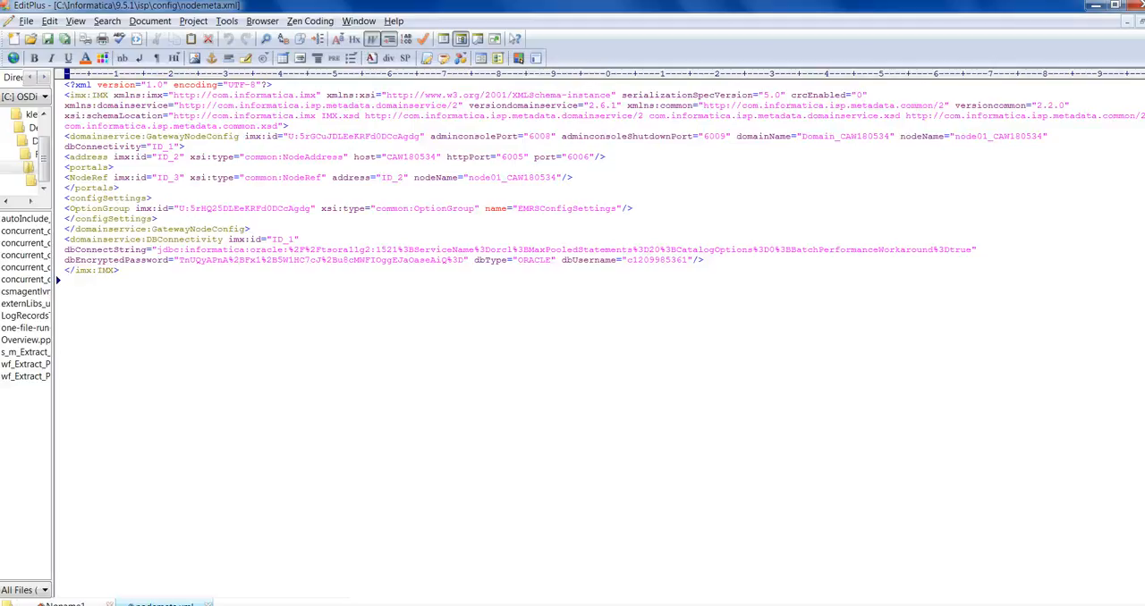
pyautogui.moveTo(323, 419)
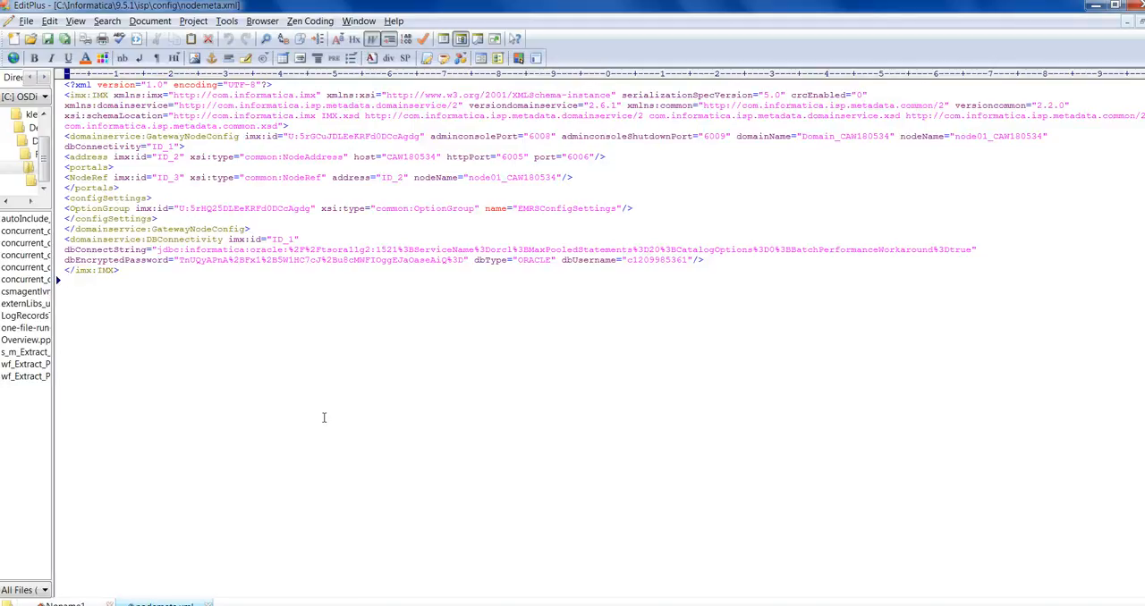
pyautogui.moveTo(301, 289)
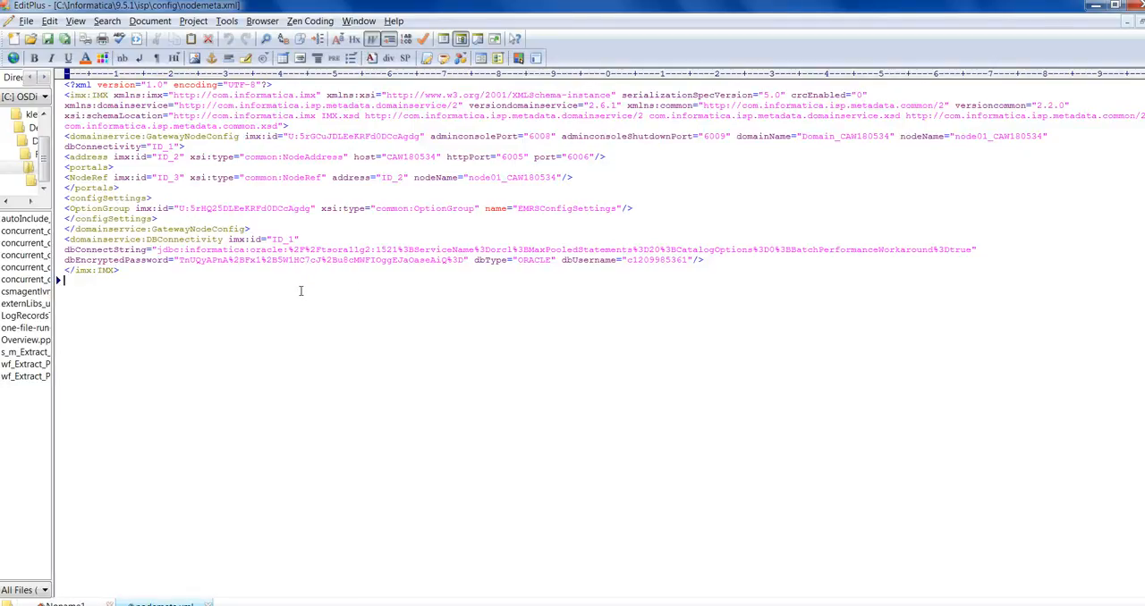
pyautogui.moveTo(153, 10)
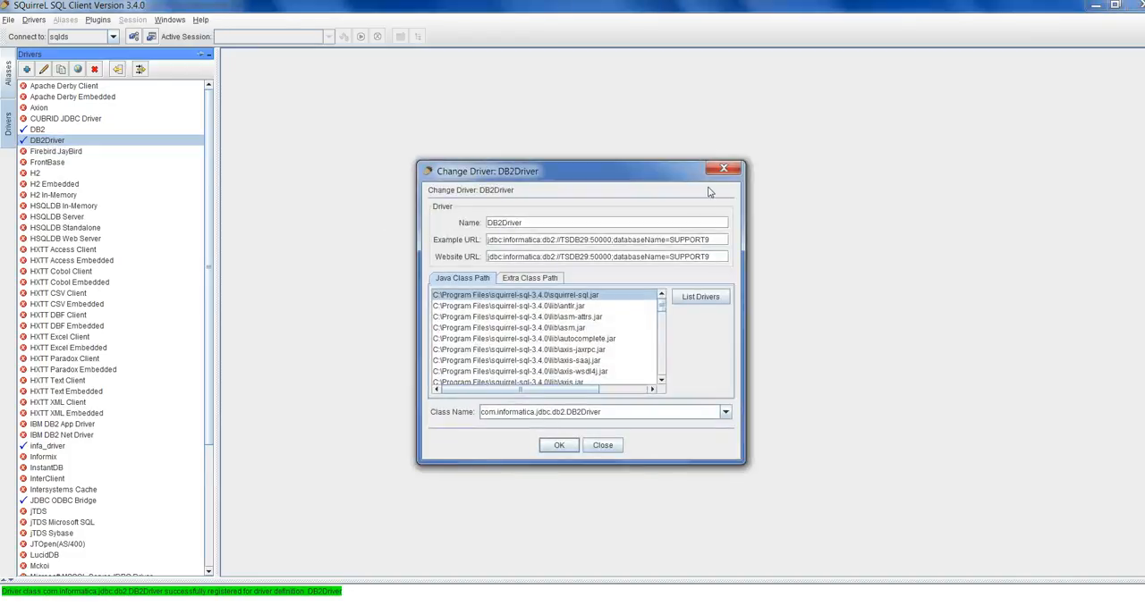
# - Confirm the DB2Driver registration and show the saved aliases list
pyautogui.click(558, 446)
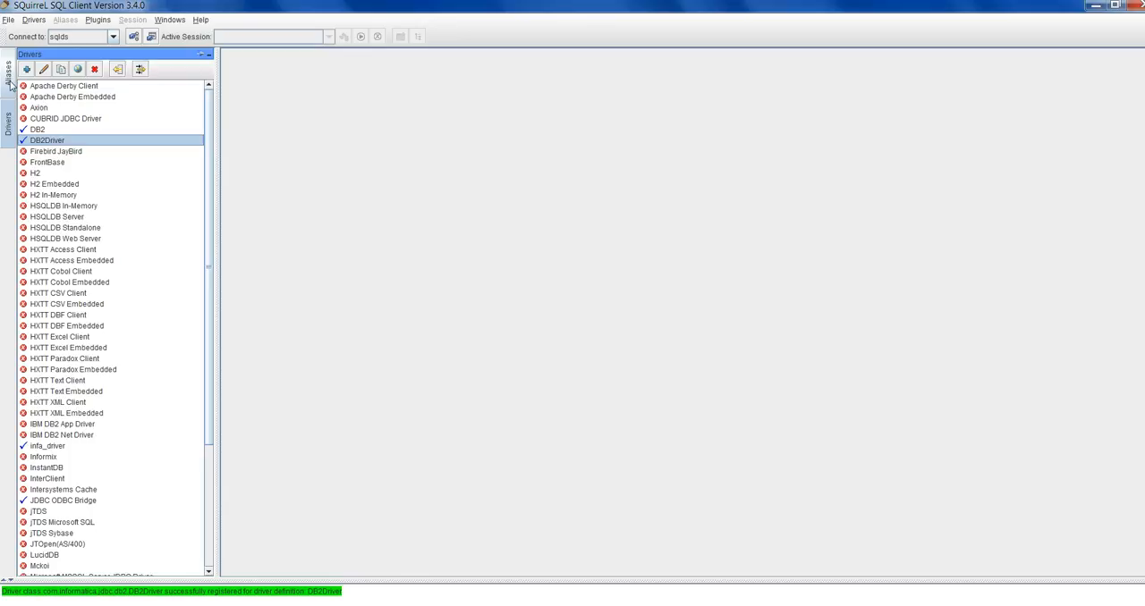
pyautogui.click(8, 68)
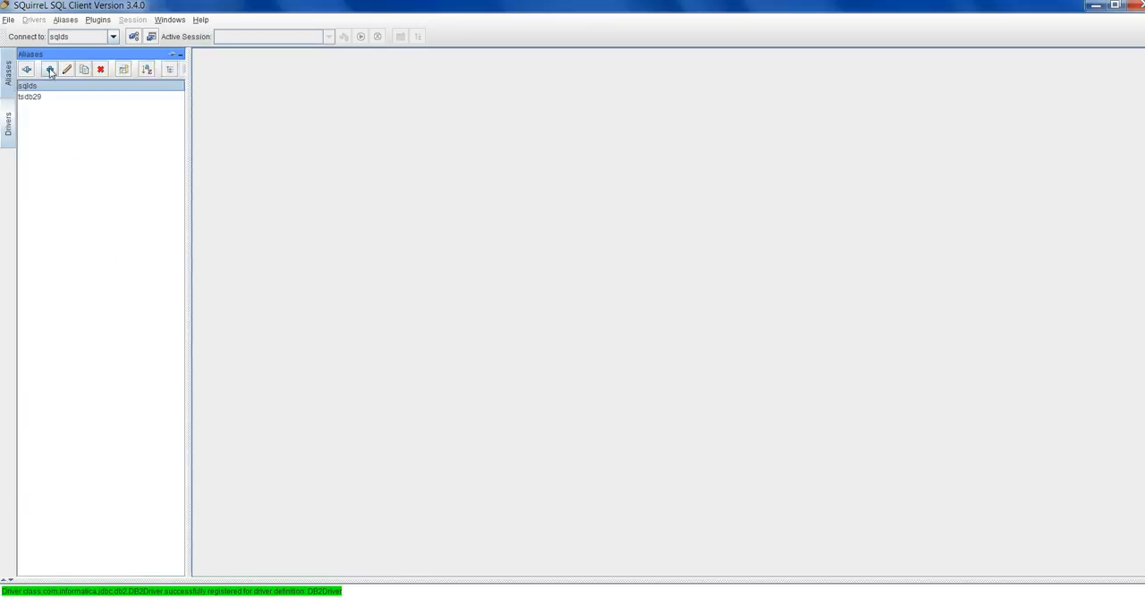
# - Start a new alias using the DB2Driver driver and its URL
pyautogui.click(51, 68)
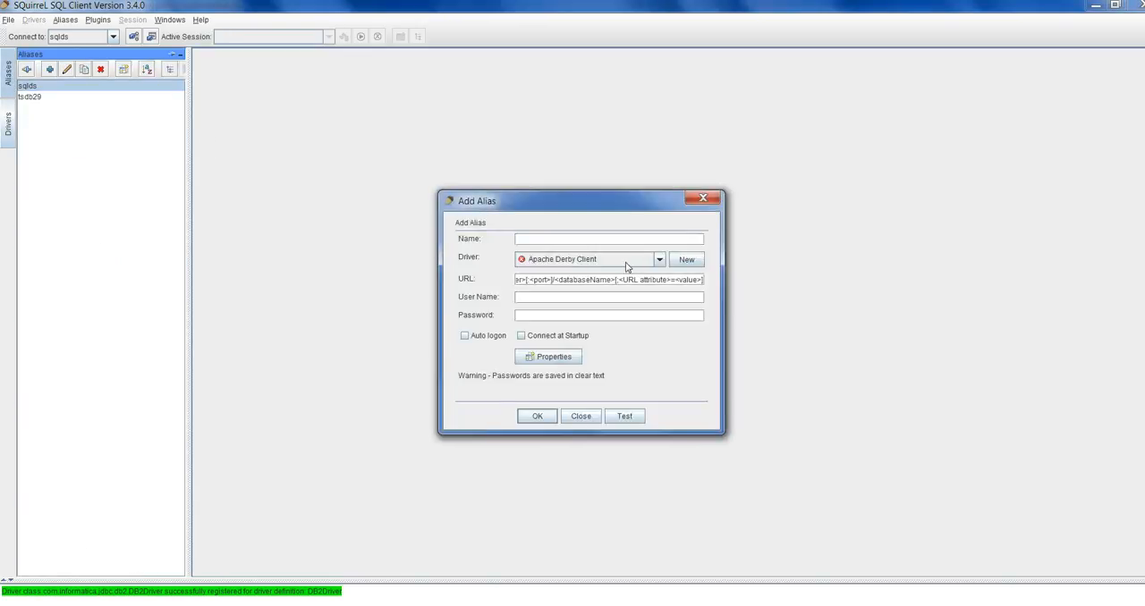
pyautogui.click(659, 257)
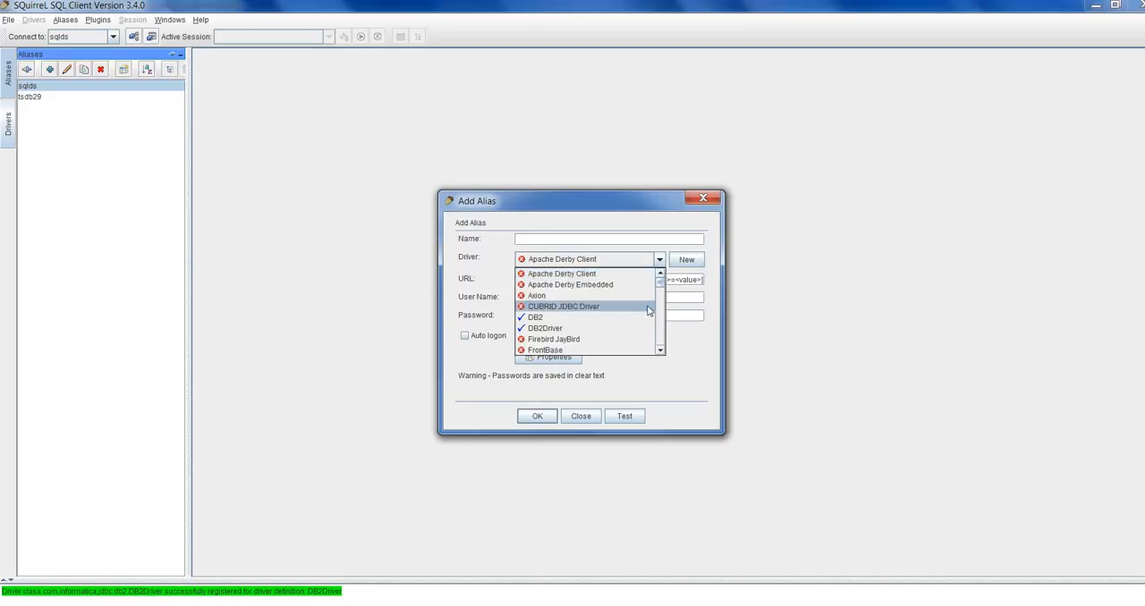
pyautogui.click(545, 329)
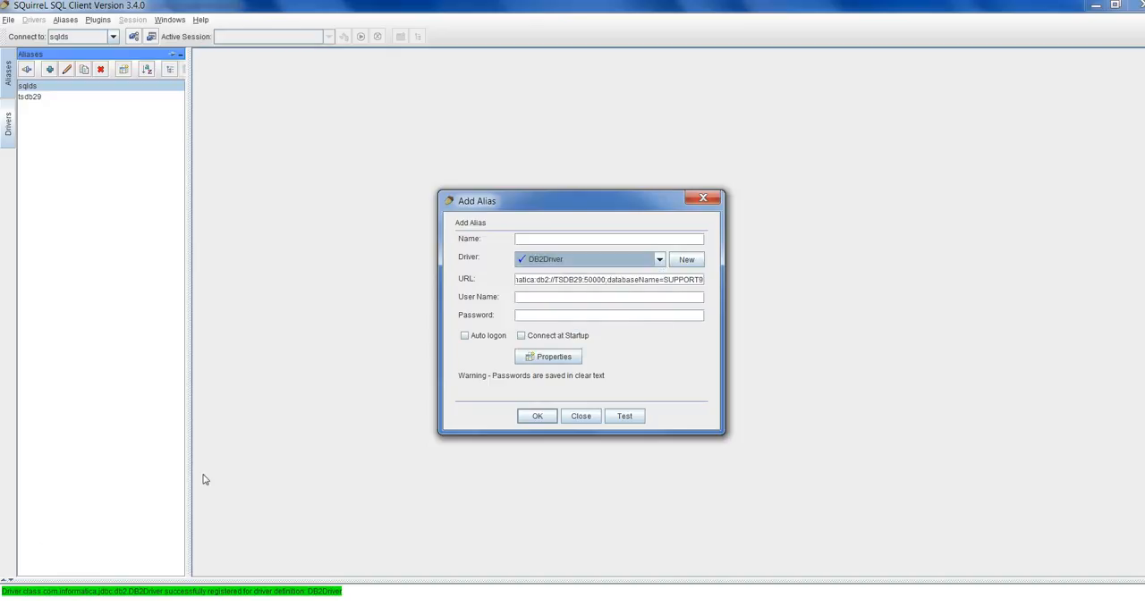
pyautogui.click(609, 240)
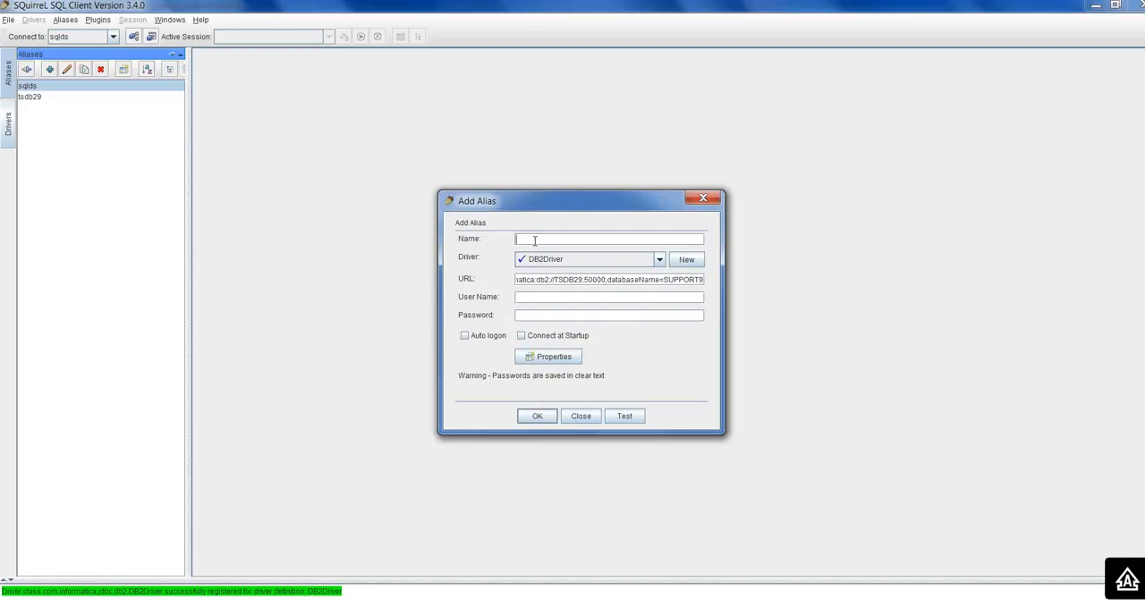
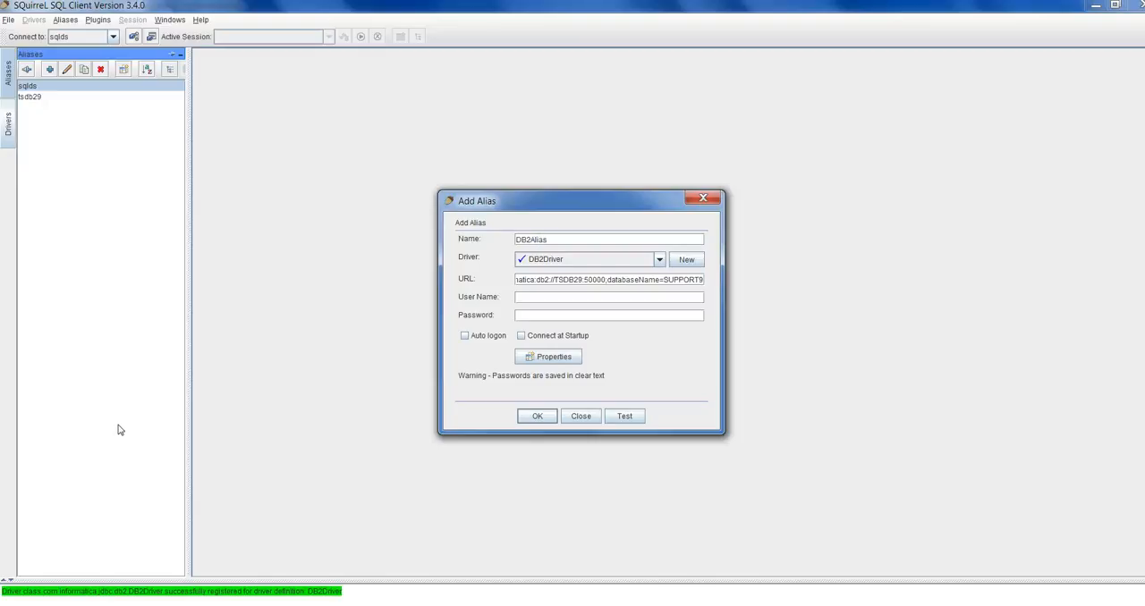
# - Name the alias DB2Alias and fill in the user name and password
pyautogui.moveTo(482, 304)
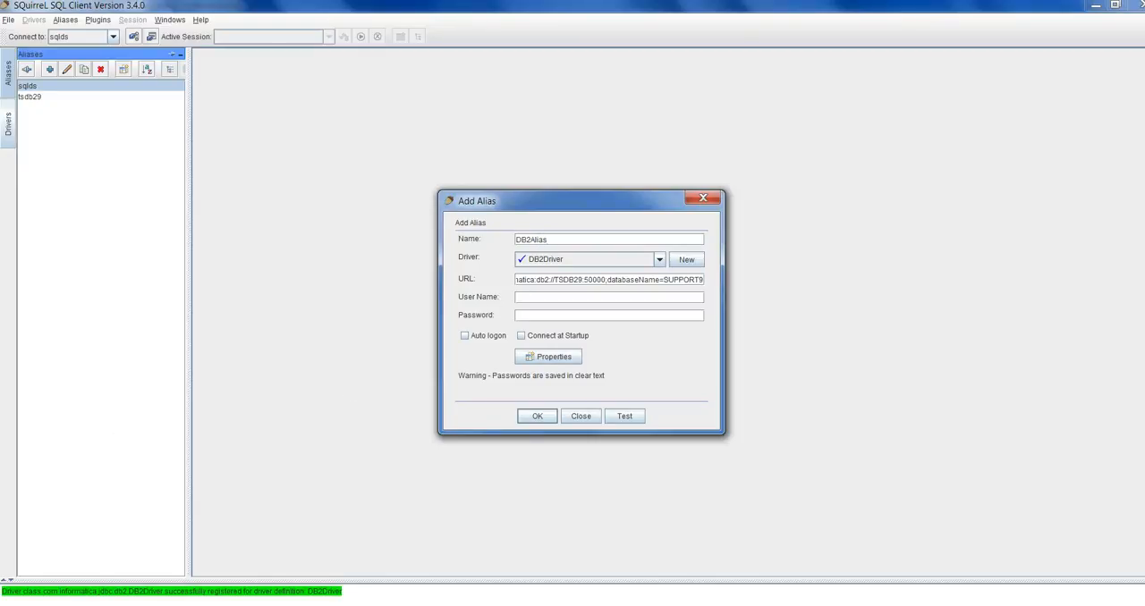
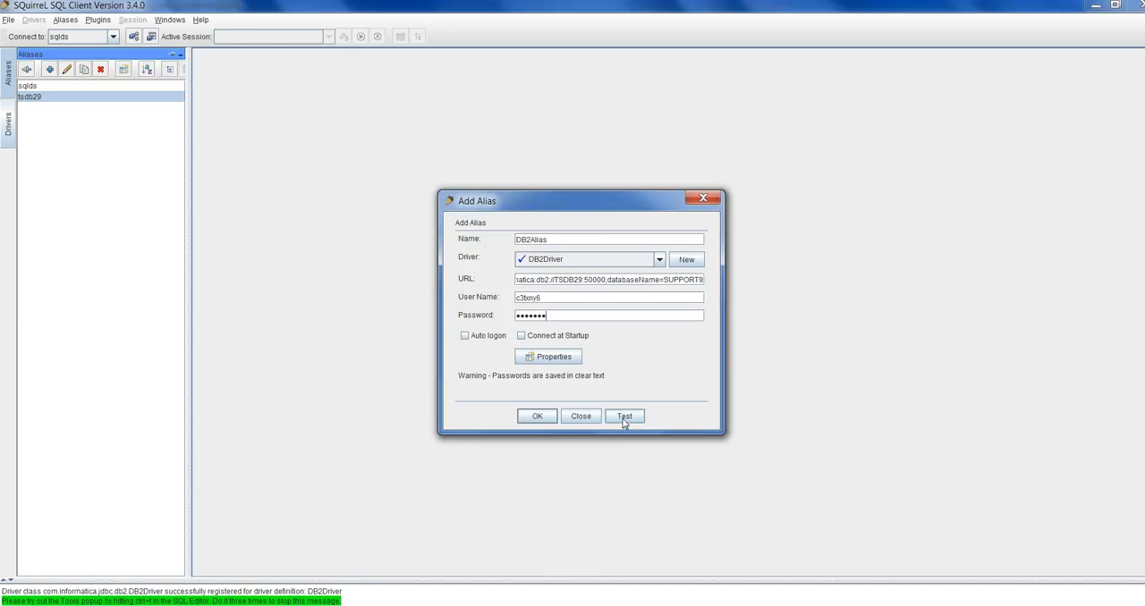
# - Test the DB2Alias connection successfully and save the alias
pyautogui.click(622, 415)
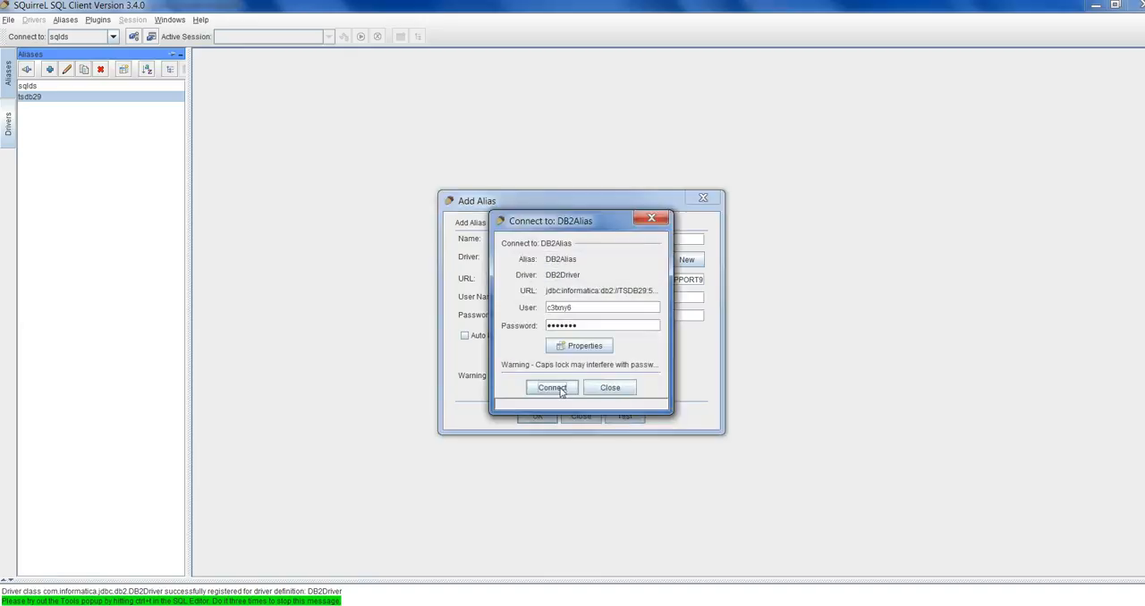
pyautogui.click(551, 386)
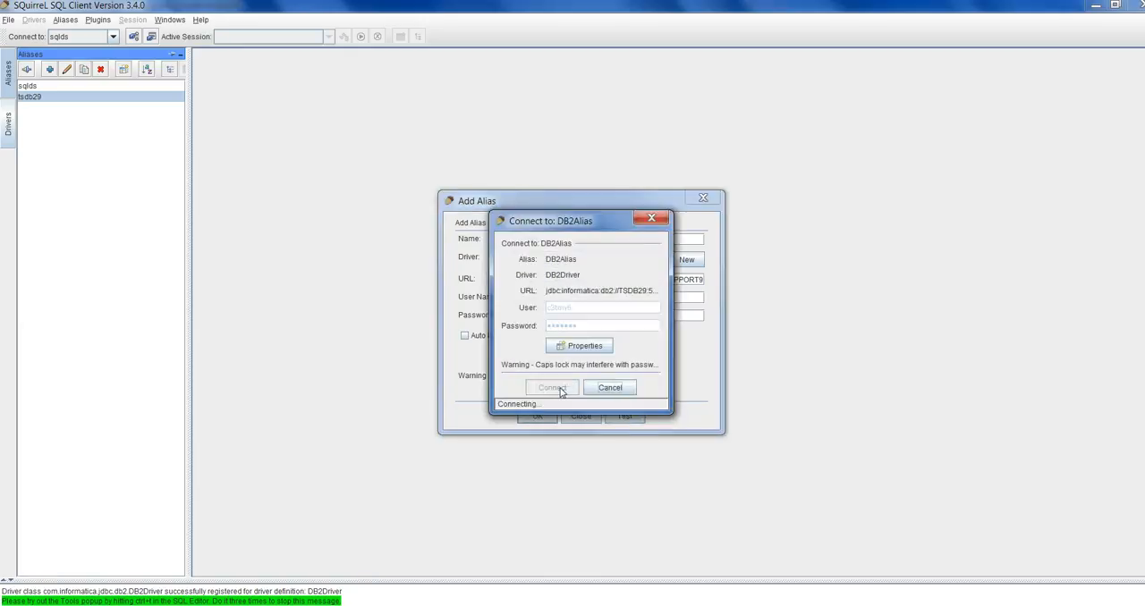
pyautogui.click(551, 386)
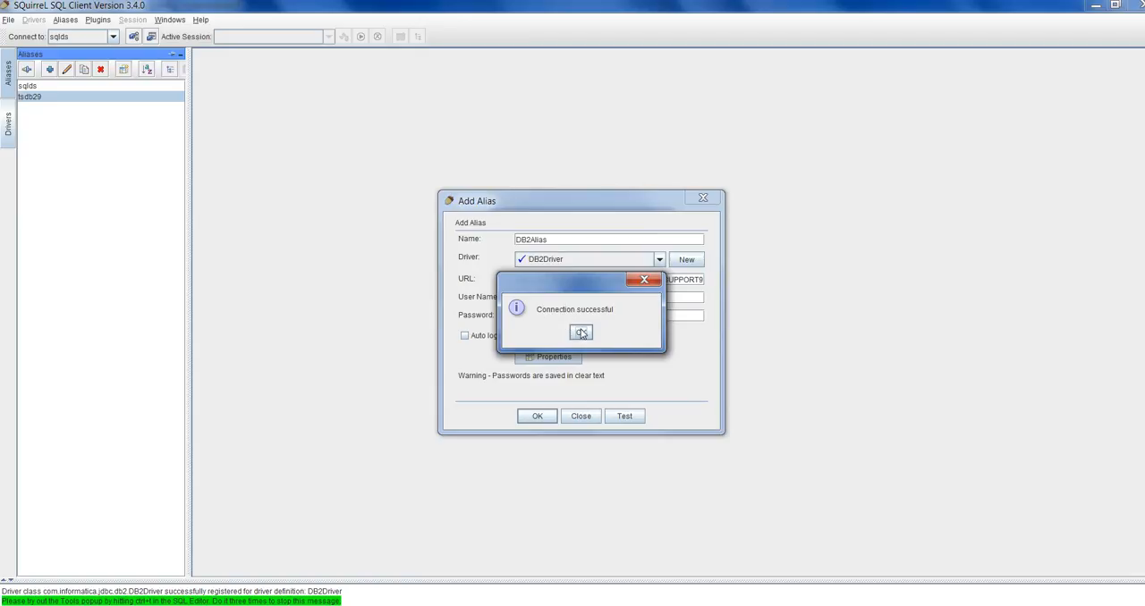
pyautogui.click(582, 333)
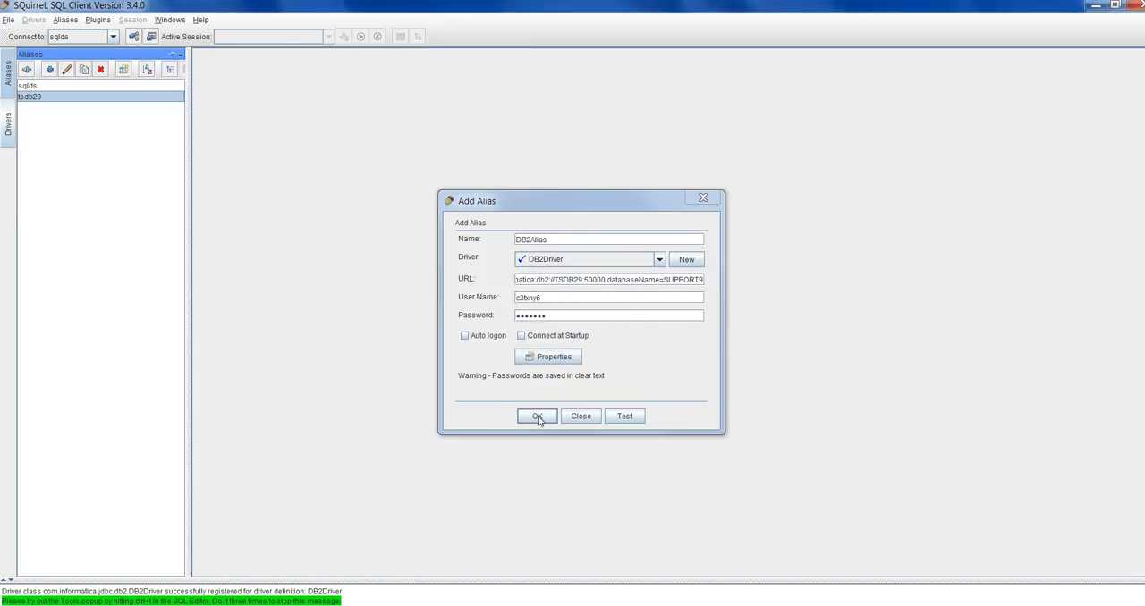
pyautogui.click(537, 415)
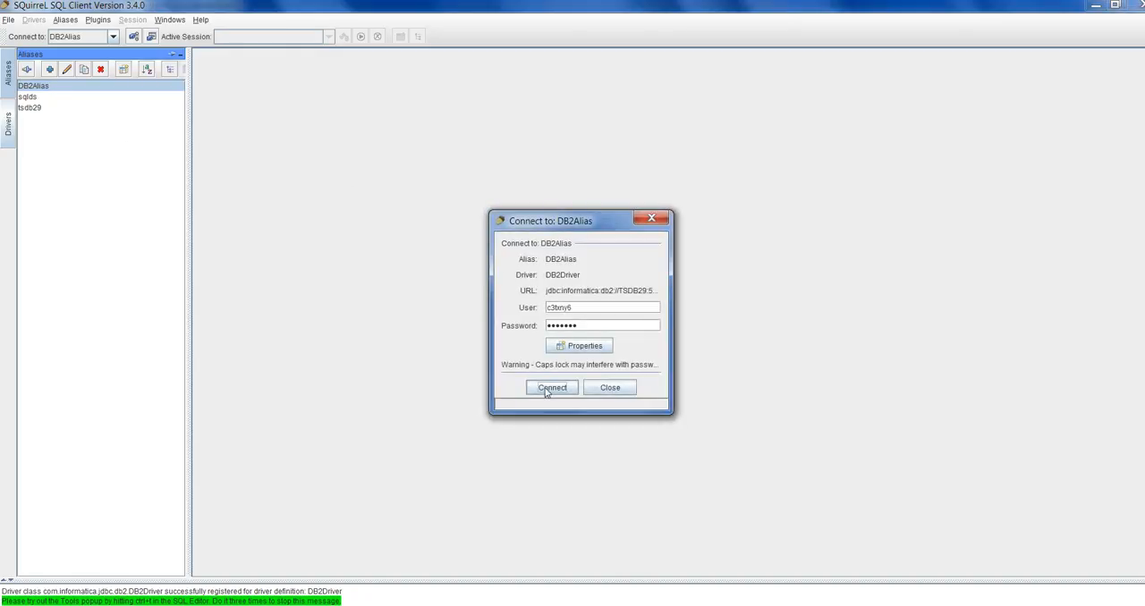
# - Connect through DB2Alias to open a live SQL session
pyautogui.click(551, 386)
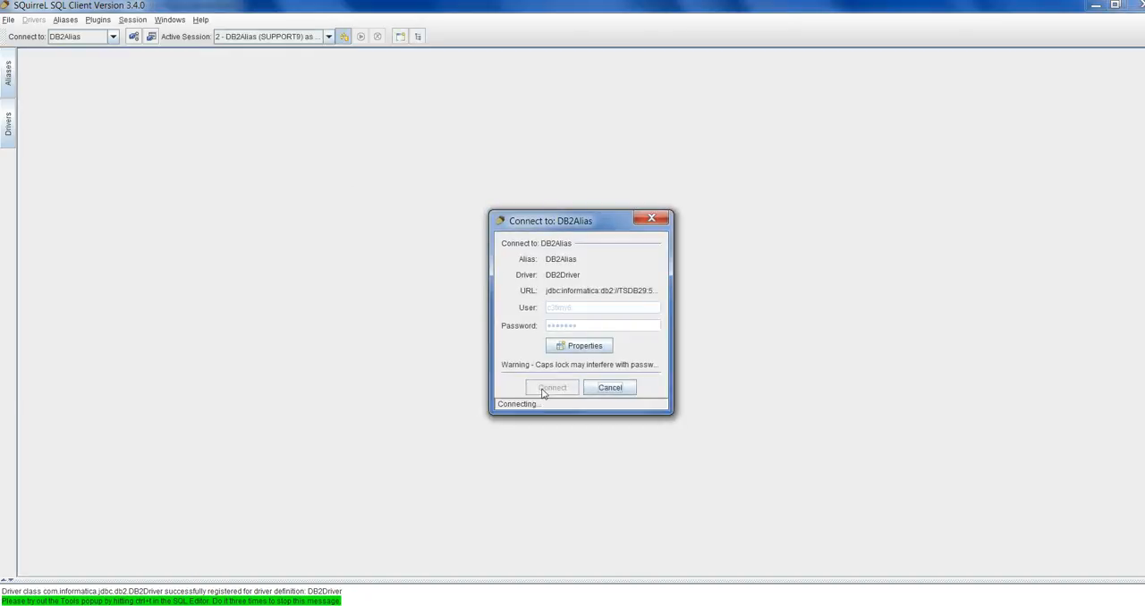
pyautogui.click(551, 386)
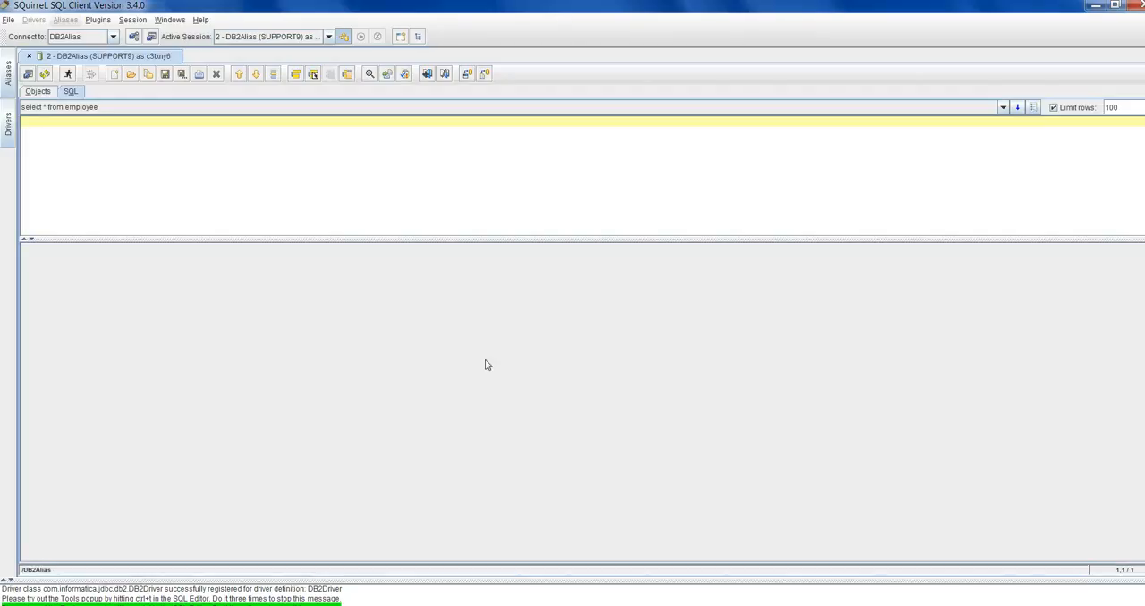
pyautogui.moveTo(263, 269)
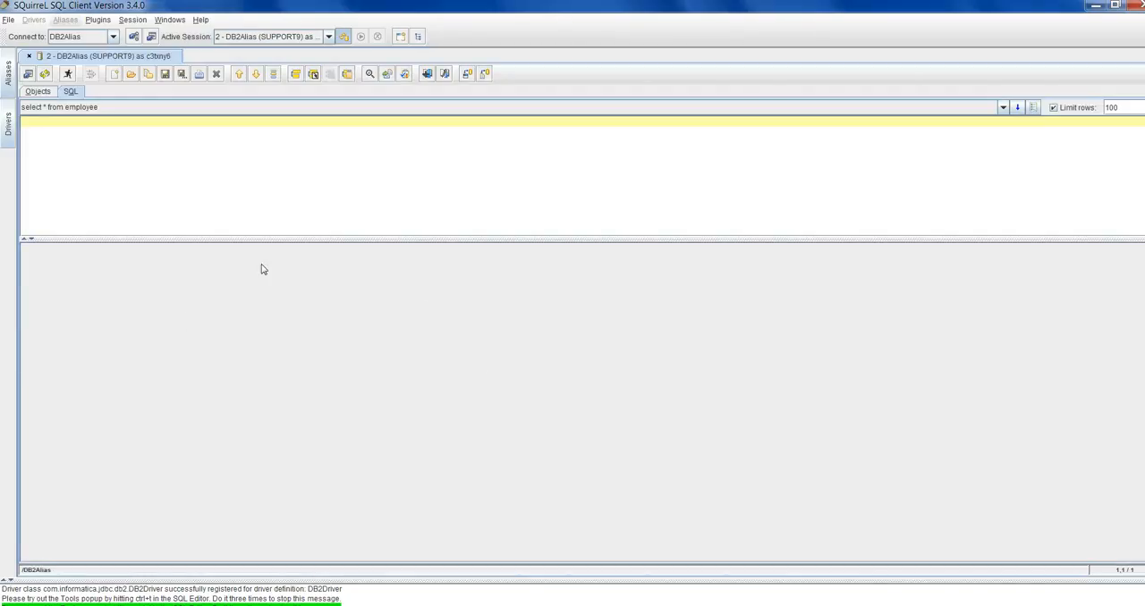